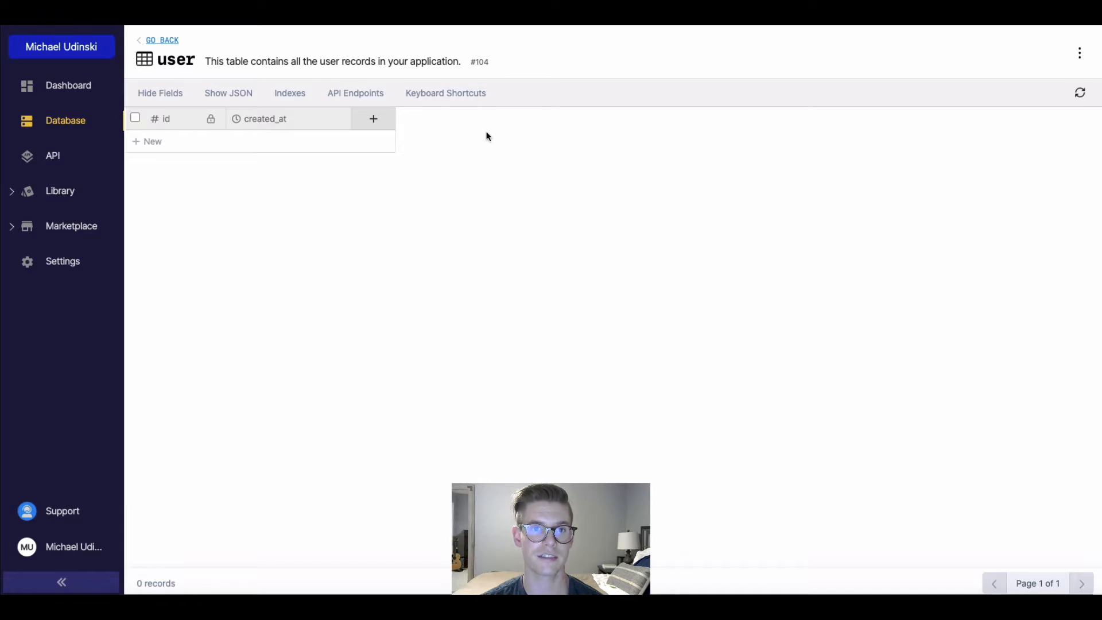
pyautogui.moveTo(445, 93)
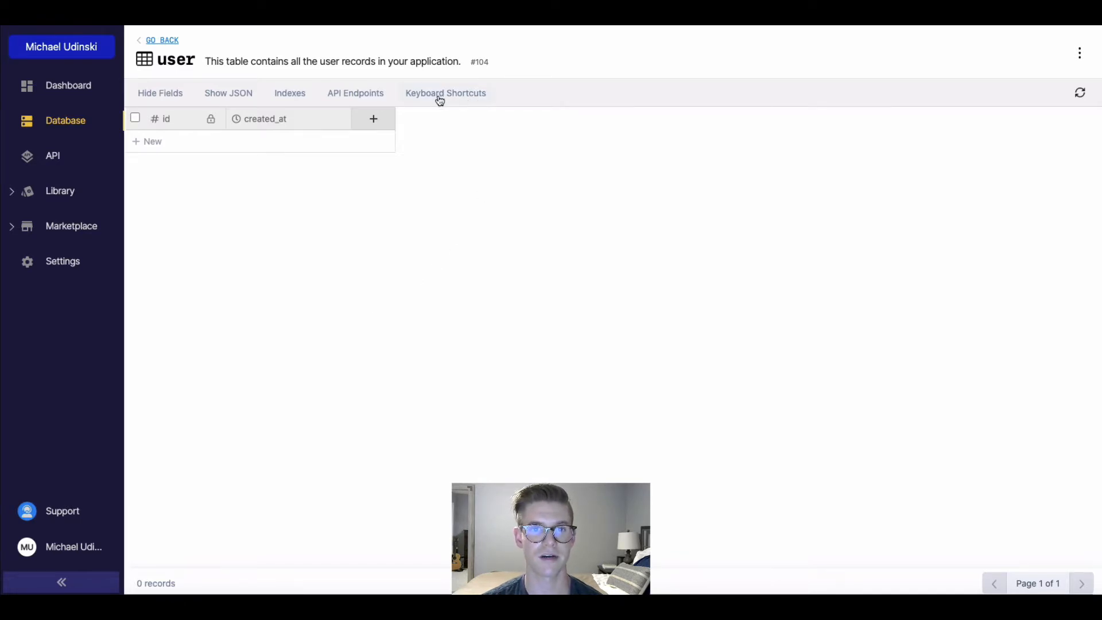
# Review the Keyboard Shortcuts panel for the user table's spreadsheet view, then dismiss it.
pyautogui.click(445, 93)
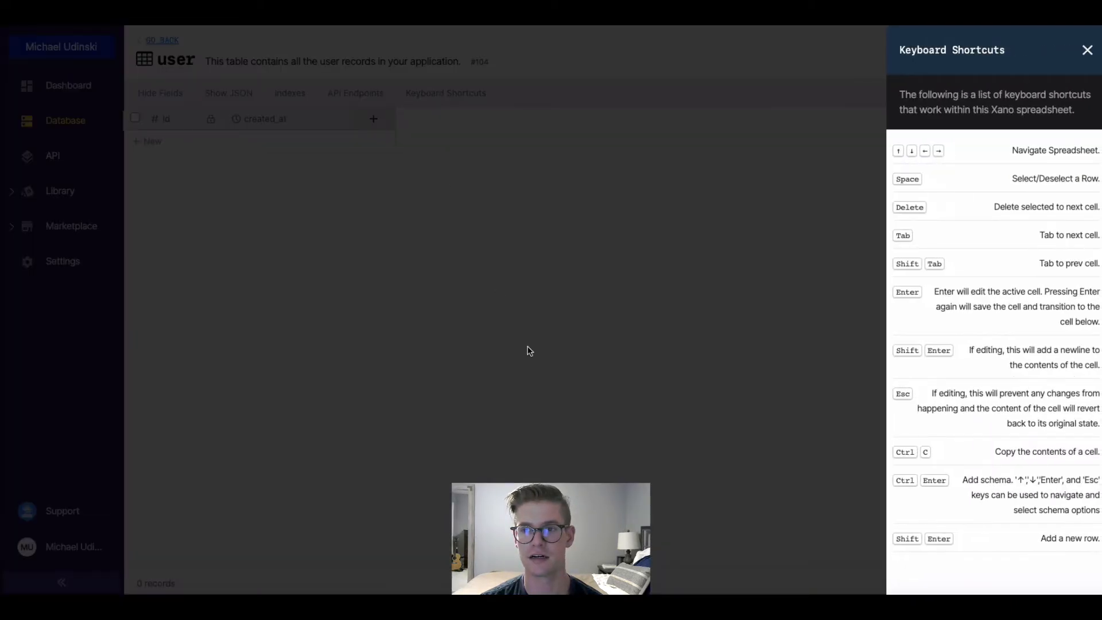
pyautogui.moveTo(724, 393)
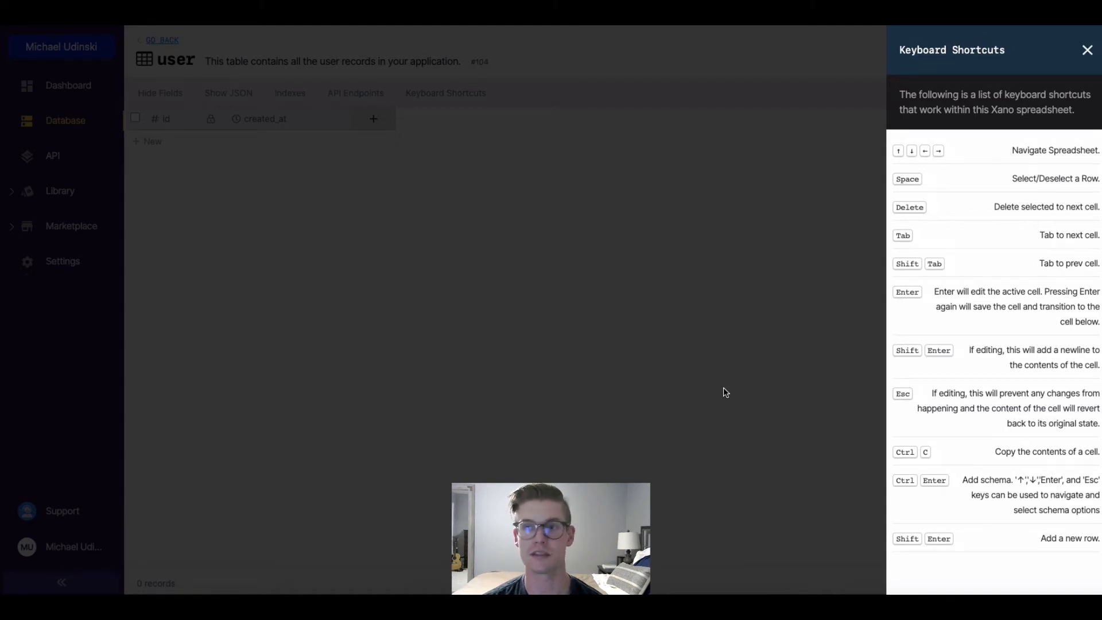
pyautogui.click(1087, 49)
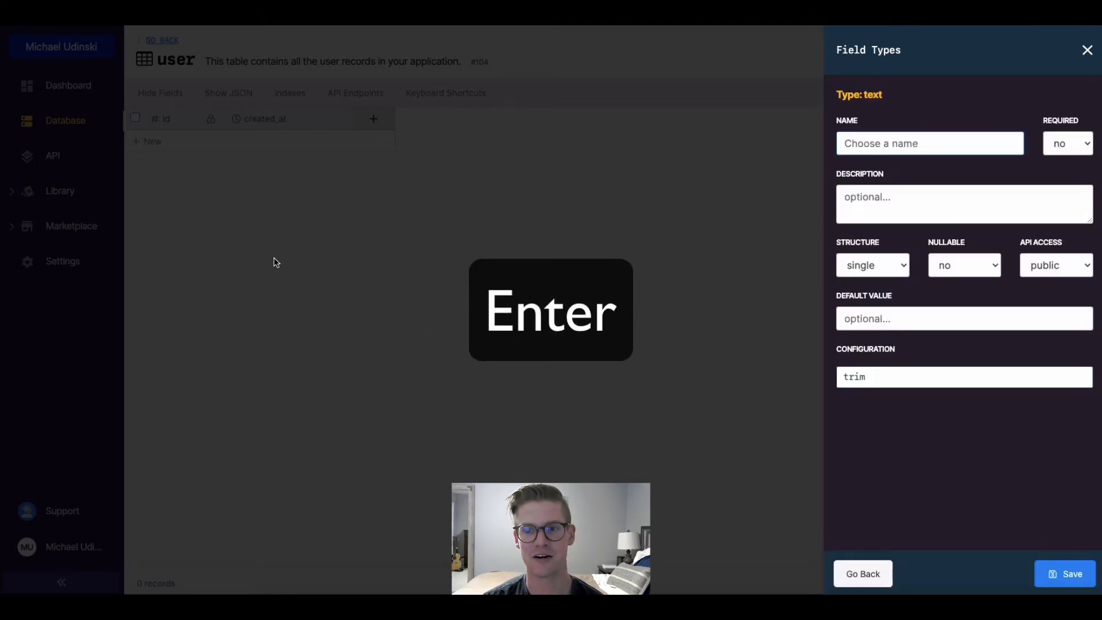
# Add a Text column named 'name' to the user table after created_at.
pyautogui.press('Enter')
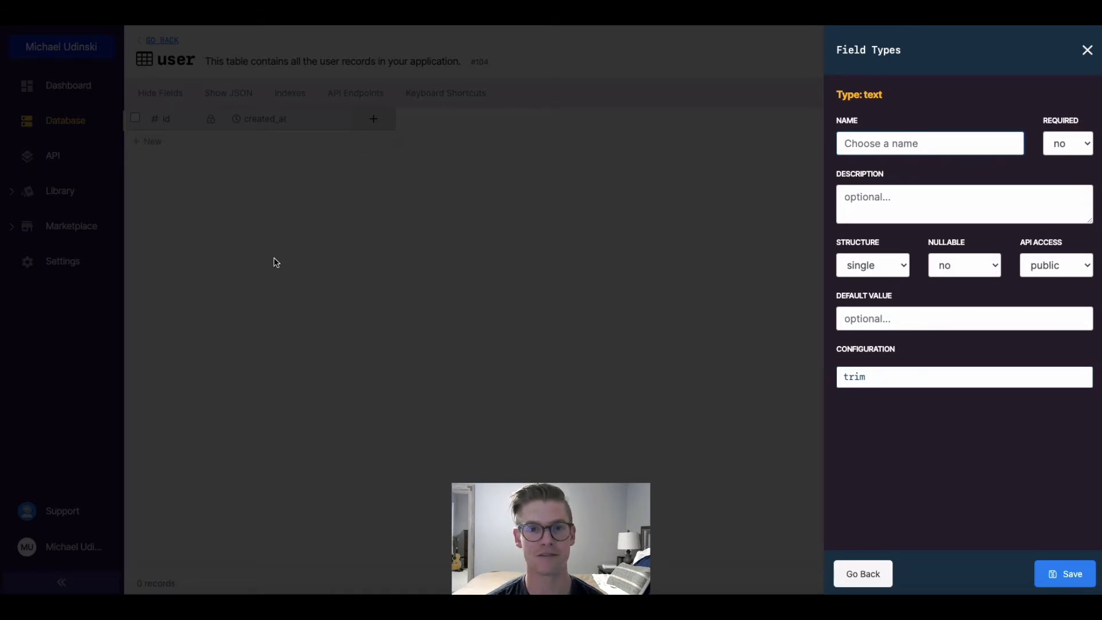
pyautogui.press('Escape')
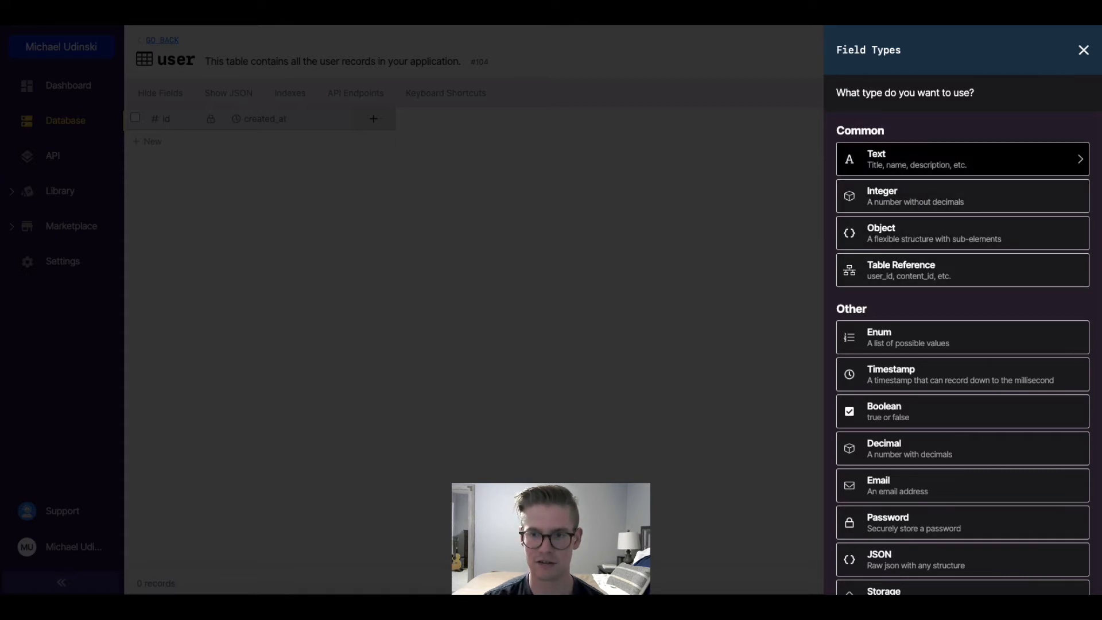
pyautogui.write('name')
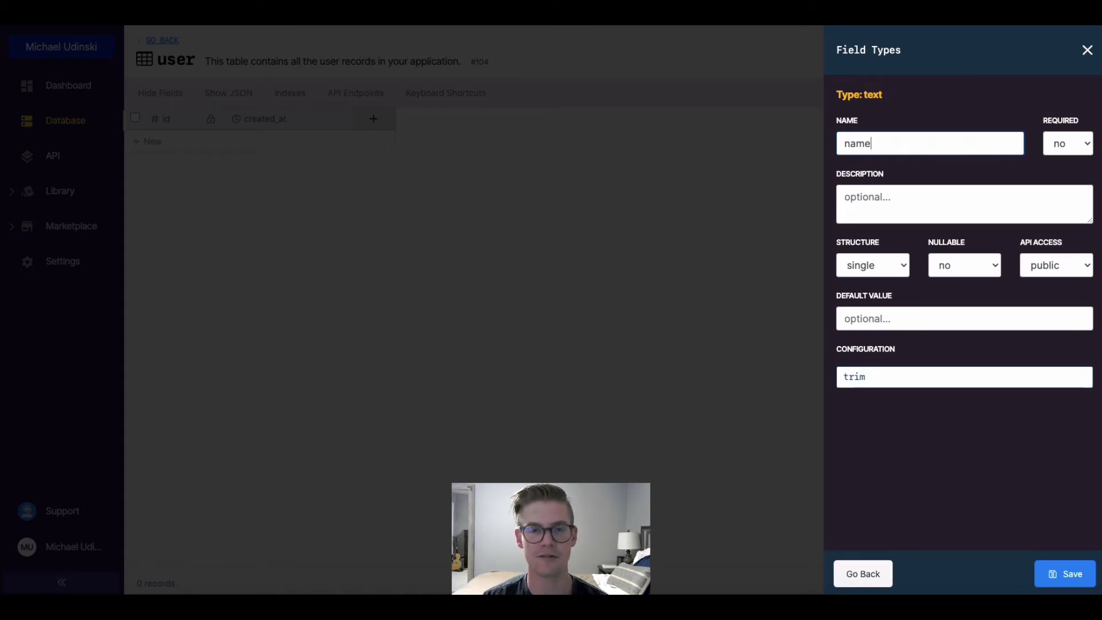
pyautogui.press('Enter')
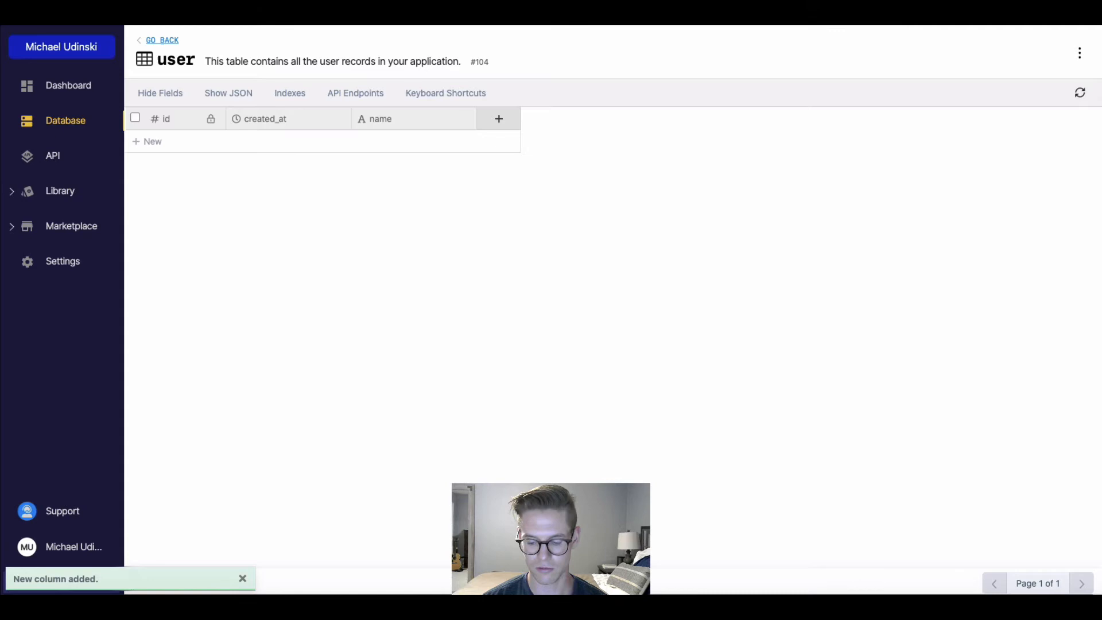
pyautogui.press('shift+enter')
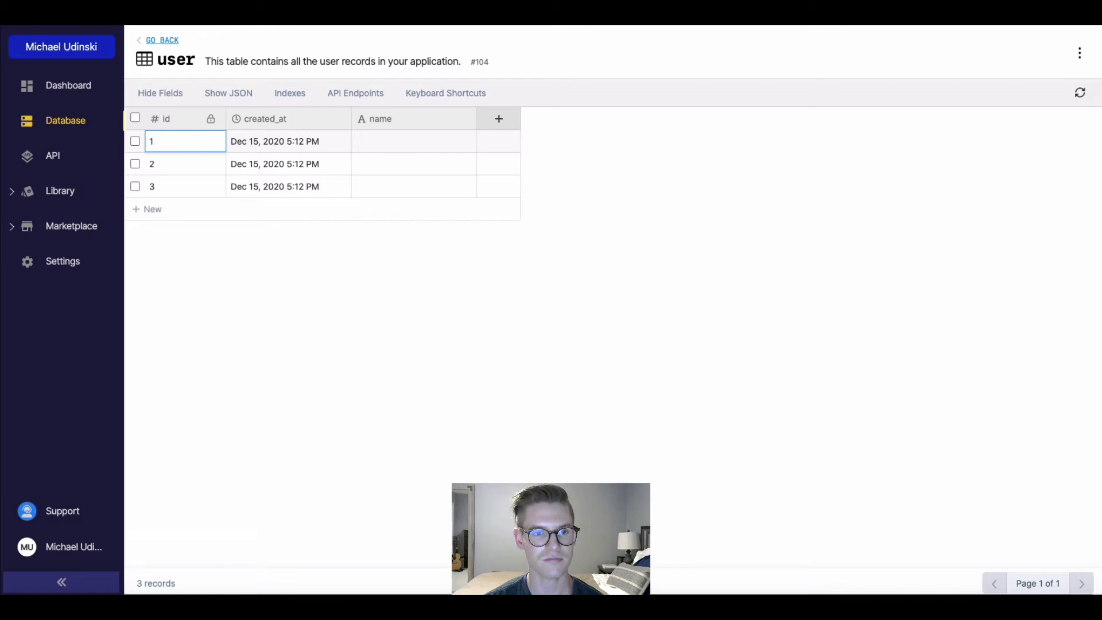
pyautogui.click(288, 164)
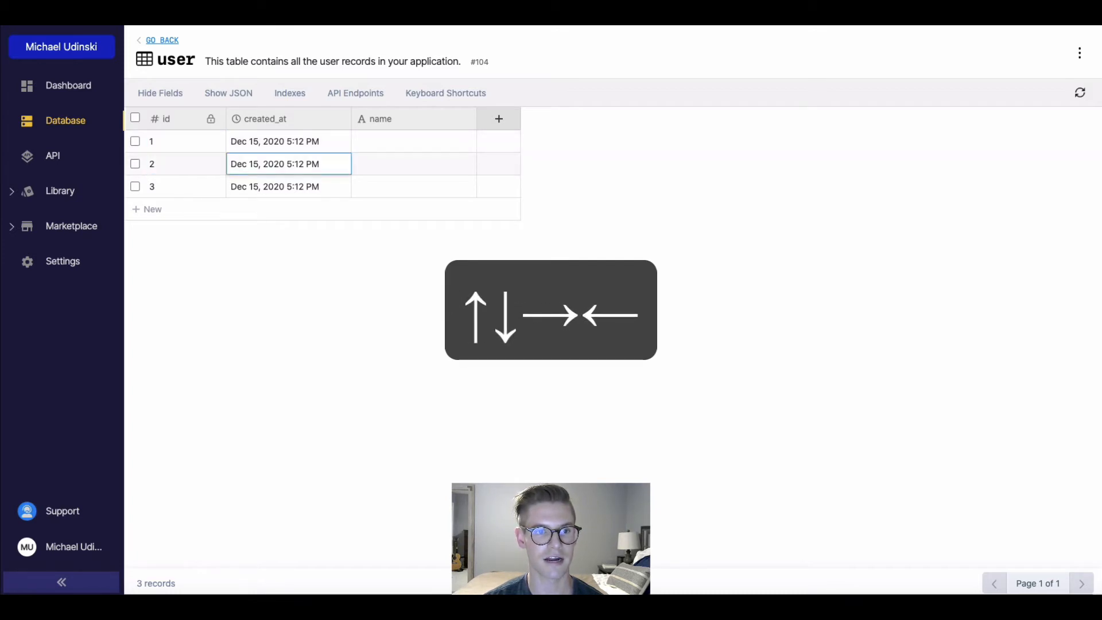
pyautogui.click(185, 141)
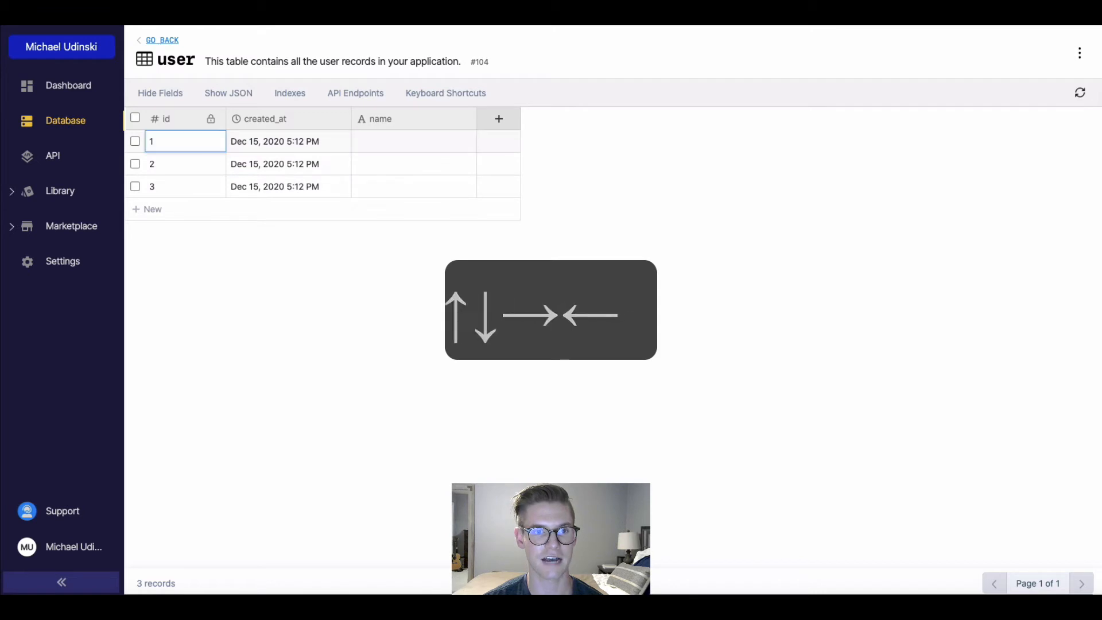
pyautogui.click(288, 142)
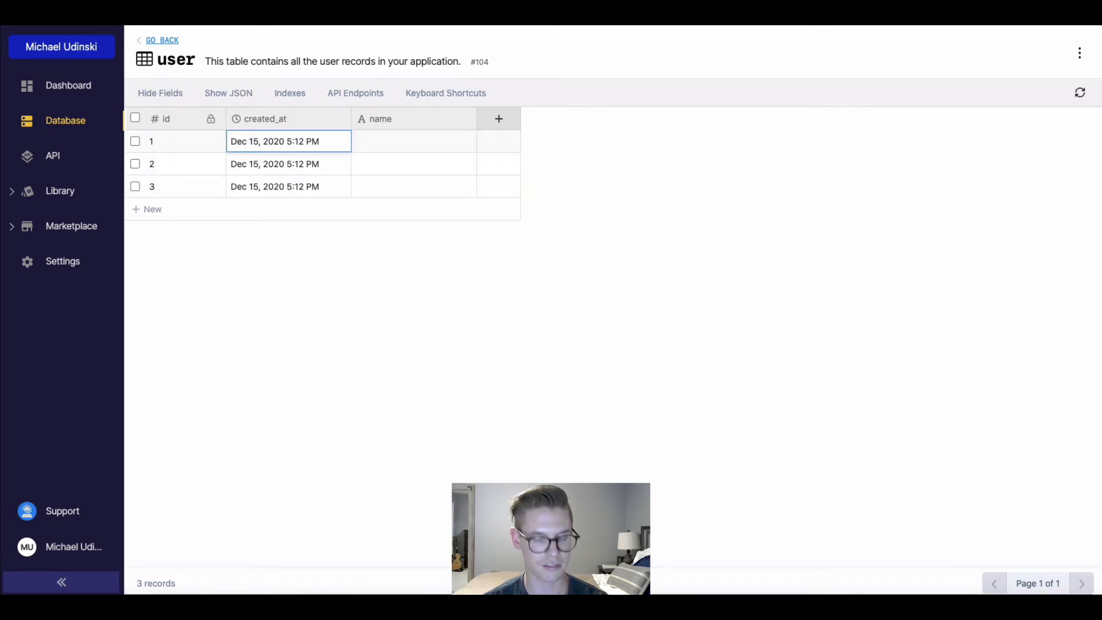
pyautogui.press('Tab')
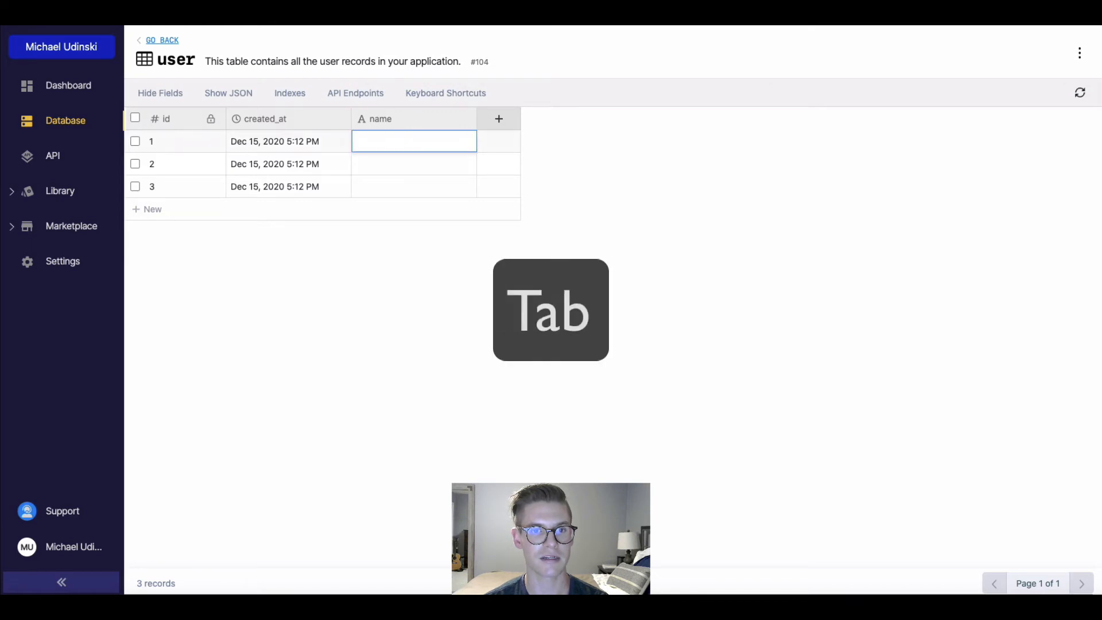
pyautogui.press('Tab')
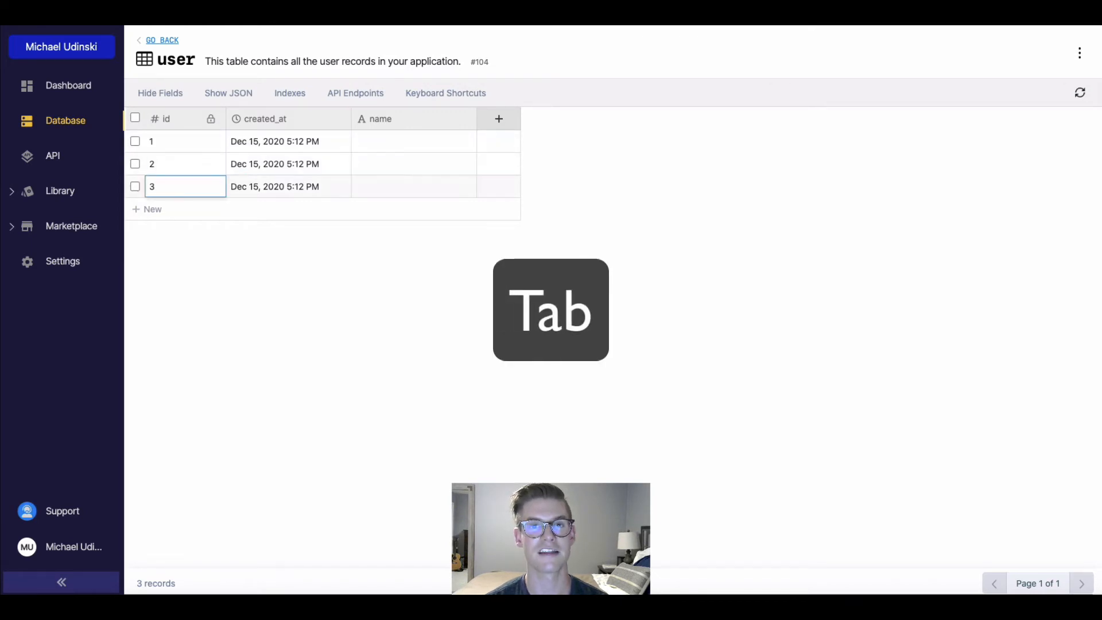
pyautogui.press('Tab')
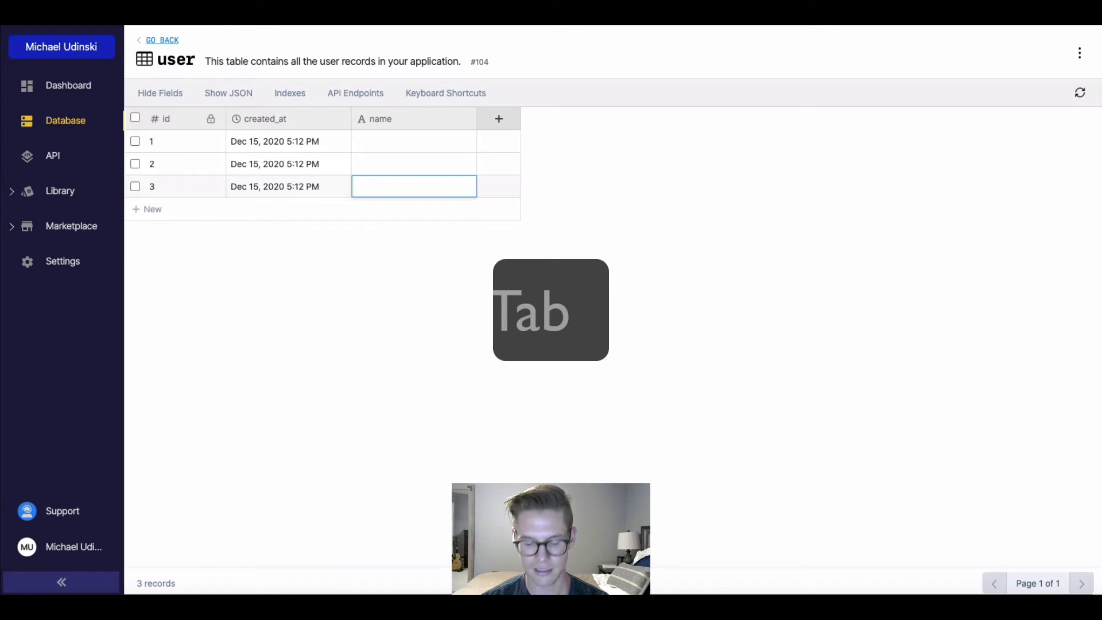
pyautogui.press('Shift+Tab')
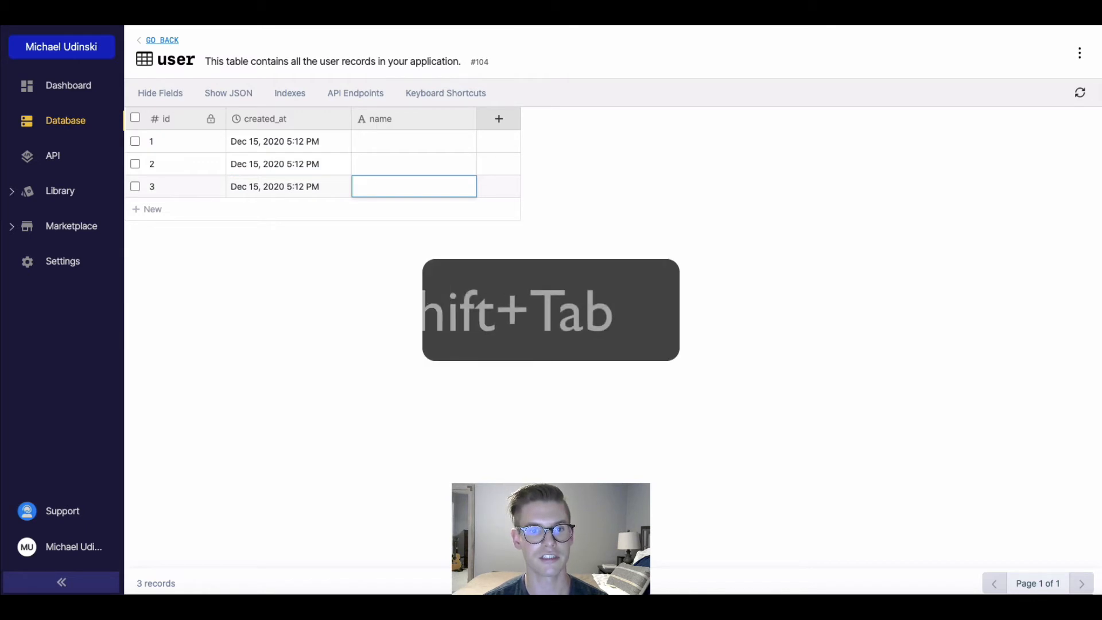
pyautogui.press('shift+Tab')
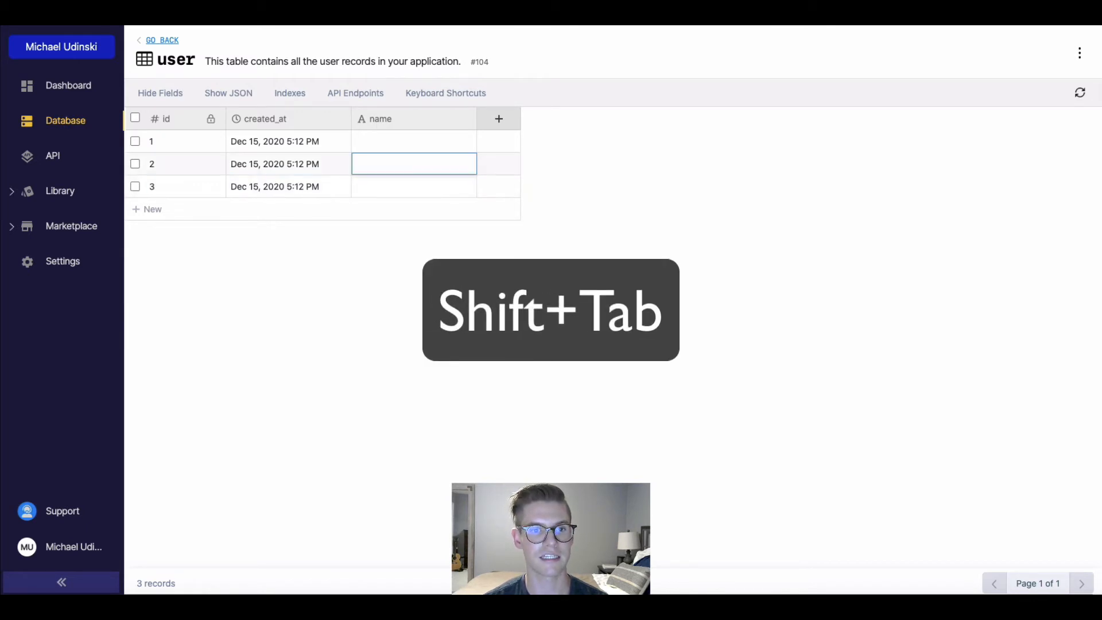
pyautogui.press('Shift+Tab')
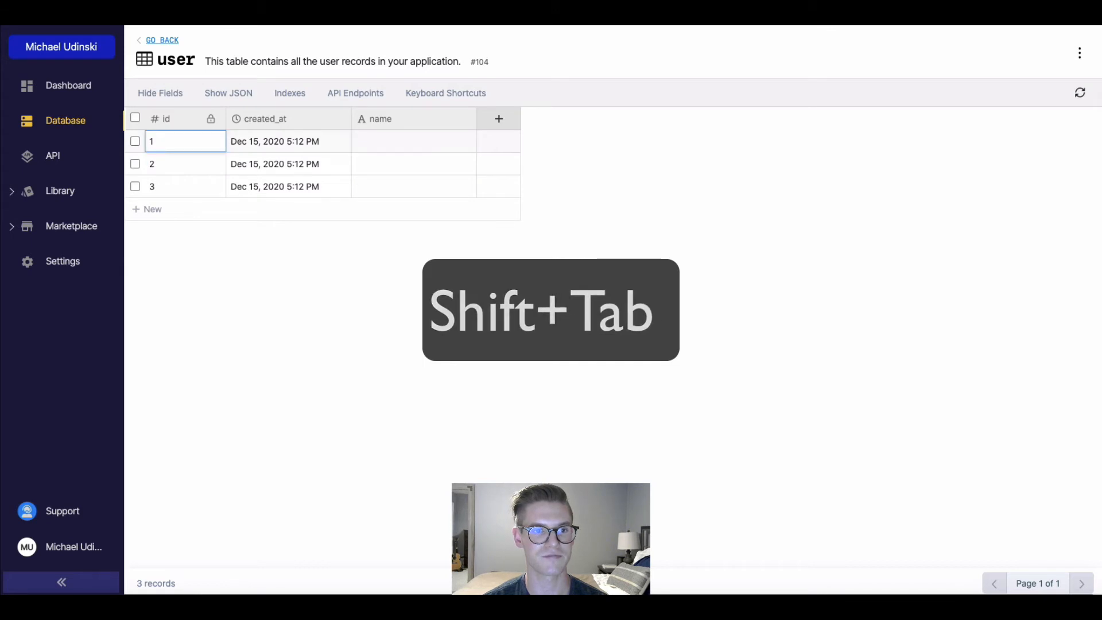
# Set record 1's name to michael and move down to record 2.
pyautogui.press('shift+tab')
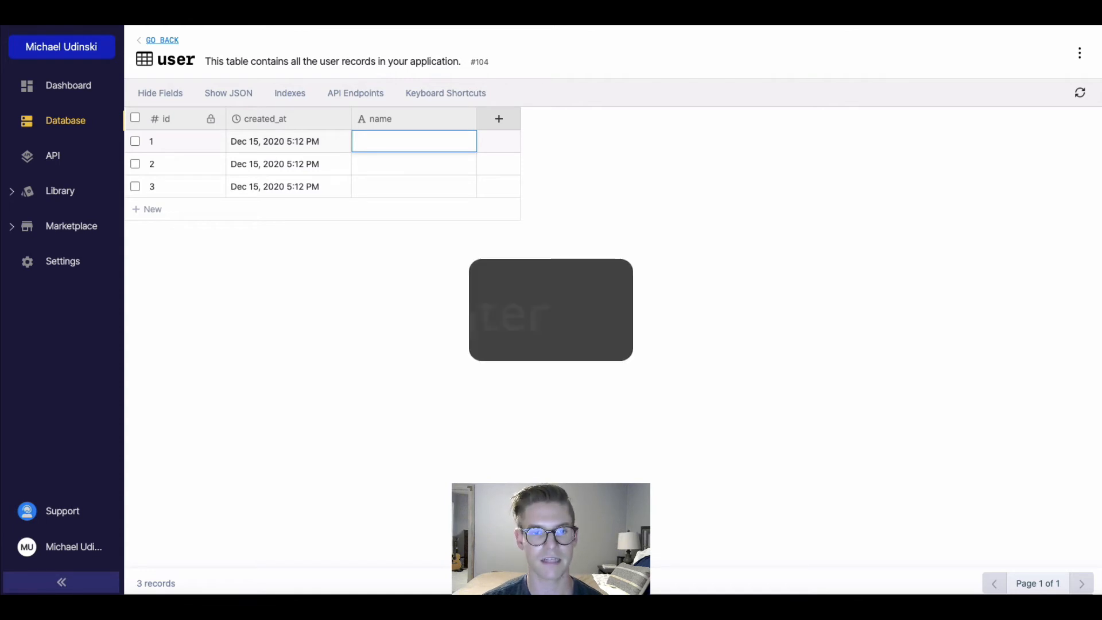
pyautogui.press('Enter')
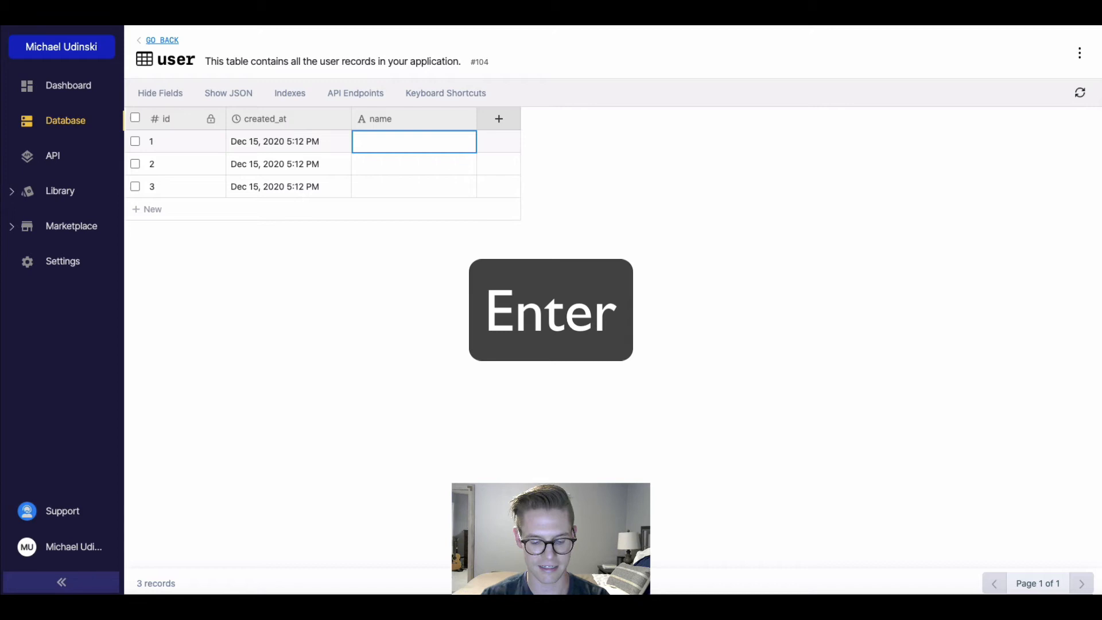
pyautogui.write('michael')
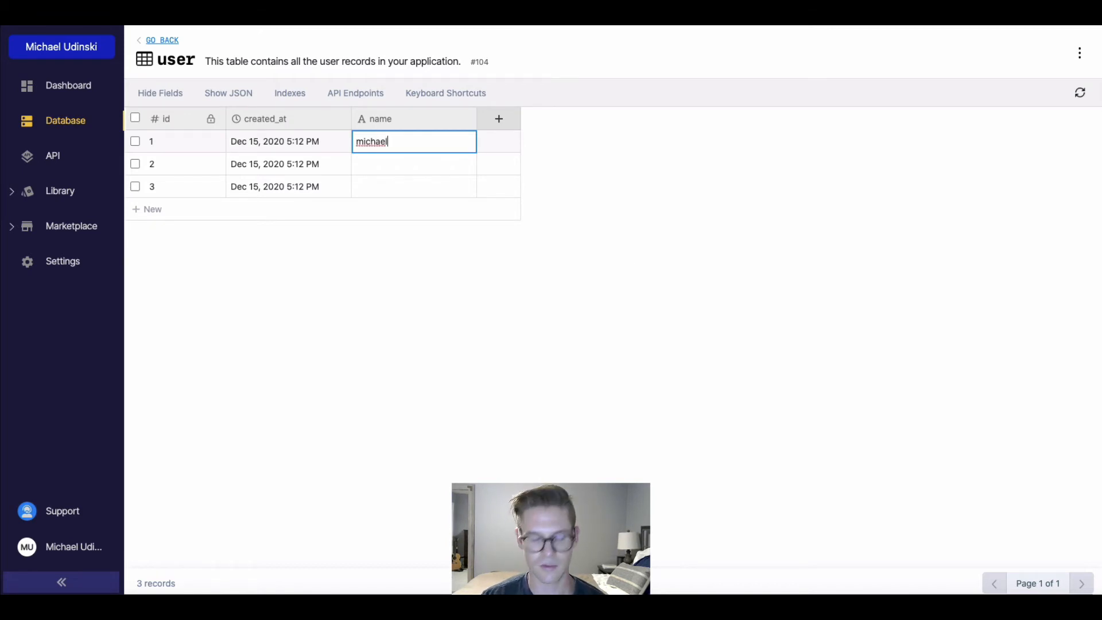
pyautogui.press('Enter')
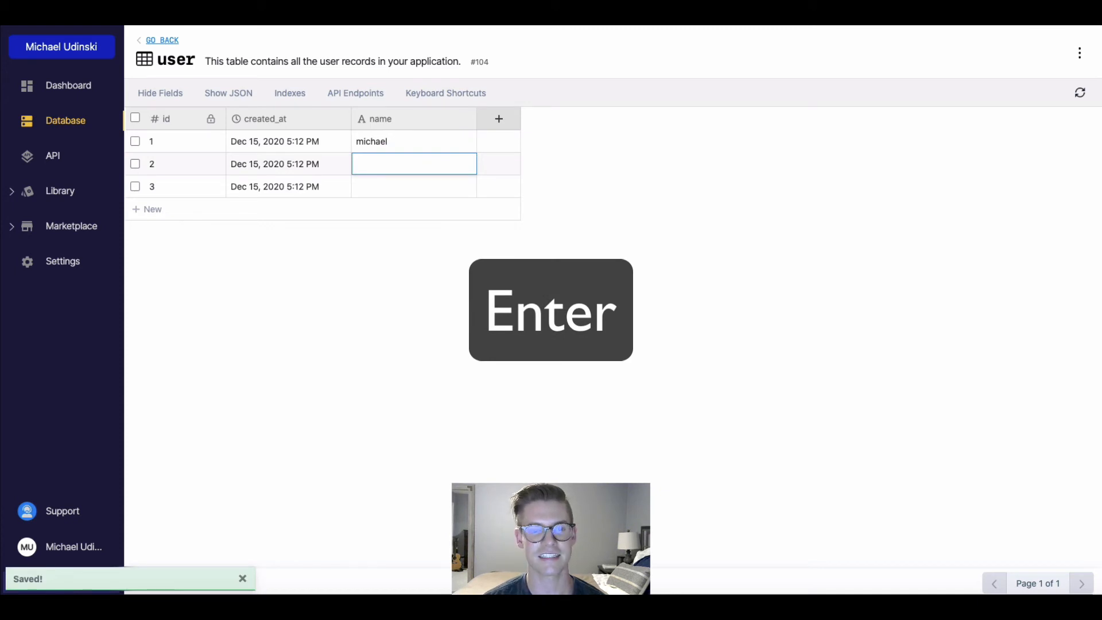
# Enter a multi-line name for record 2: john, then hello hey on new lines.
pyautogui.press('Enter')
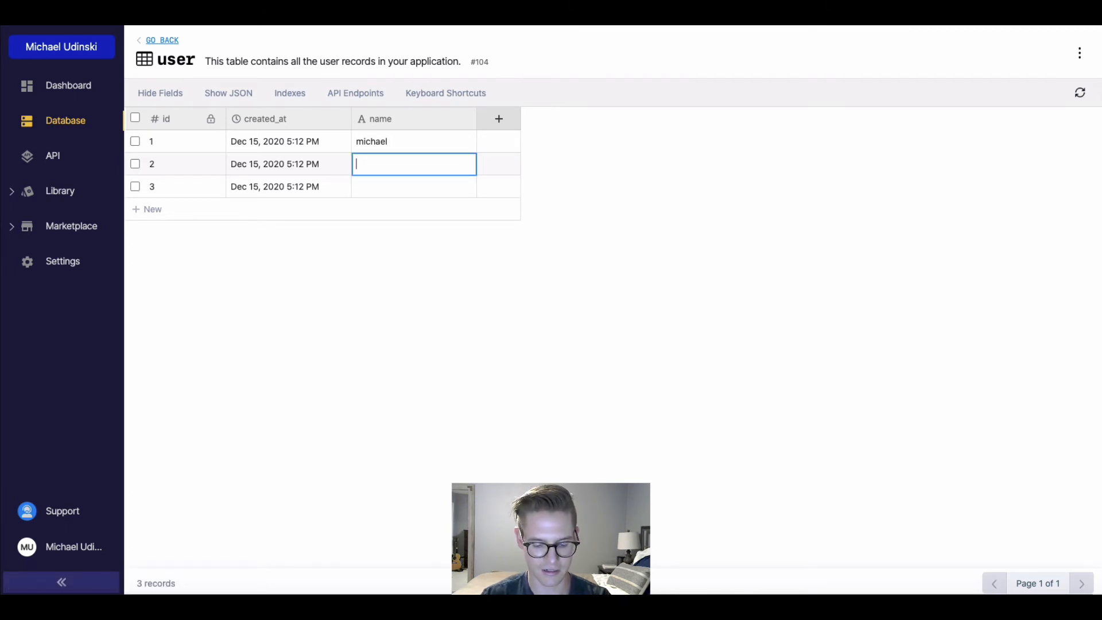
pyautogui.write('john')
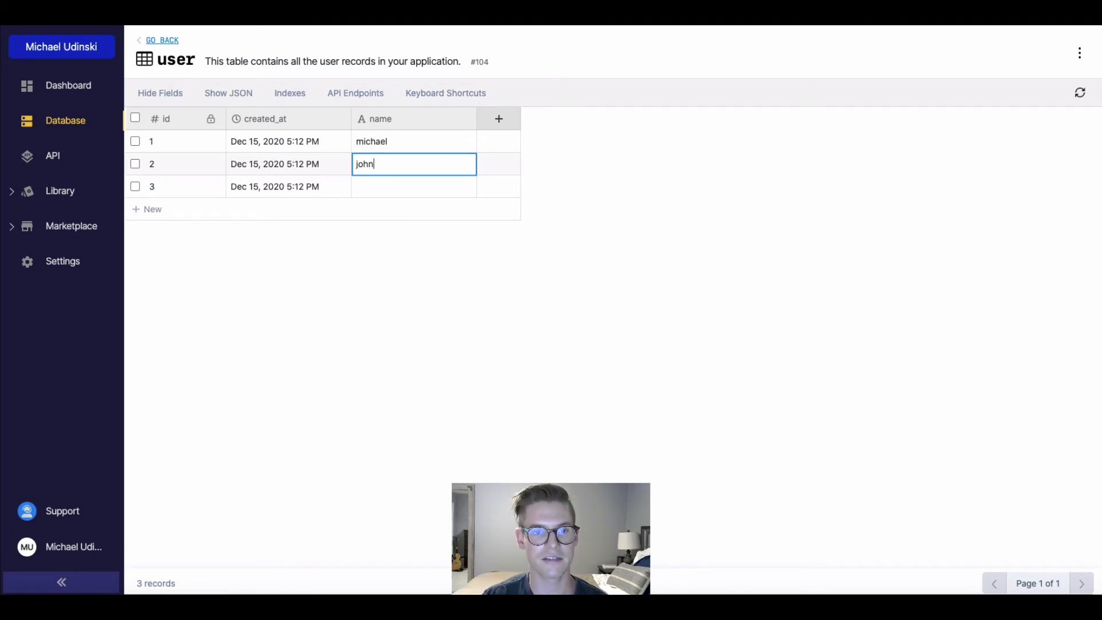
pyautogui.press('shift+enter')
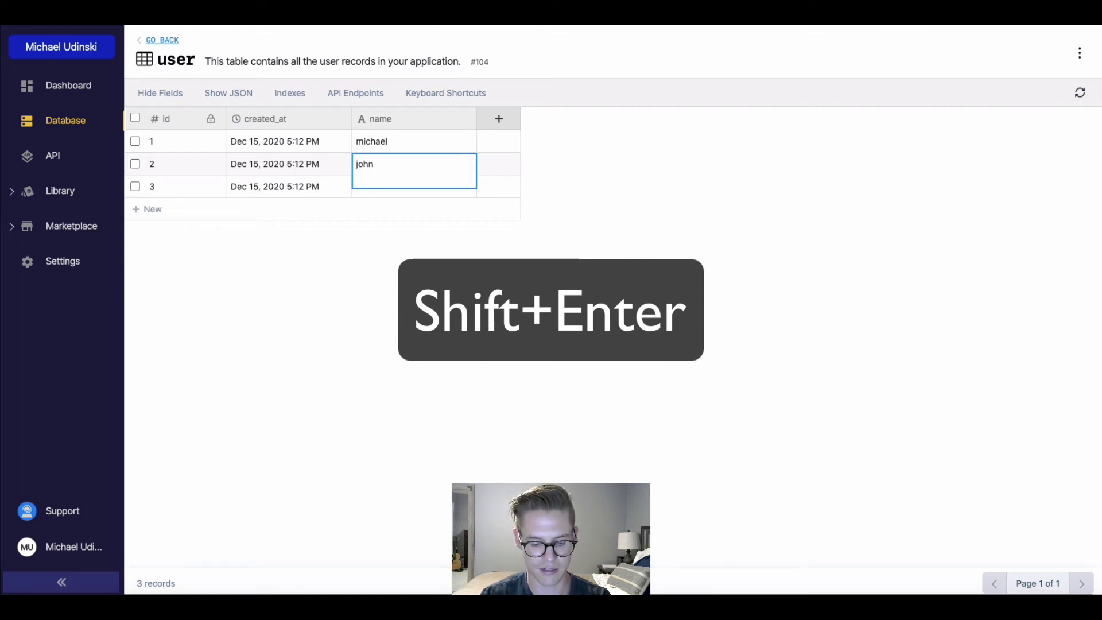
pyautogui.write('hello hey')
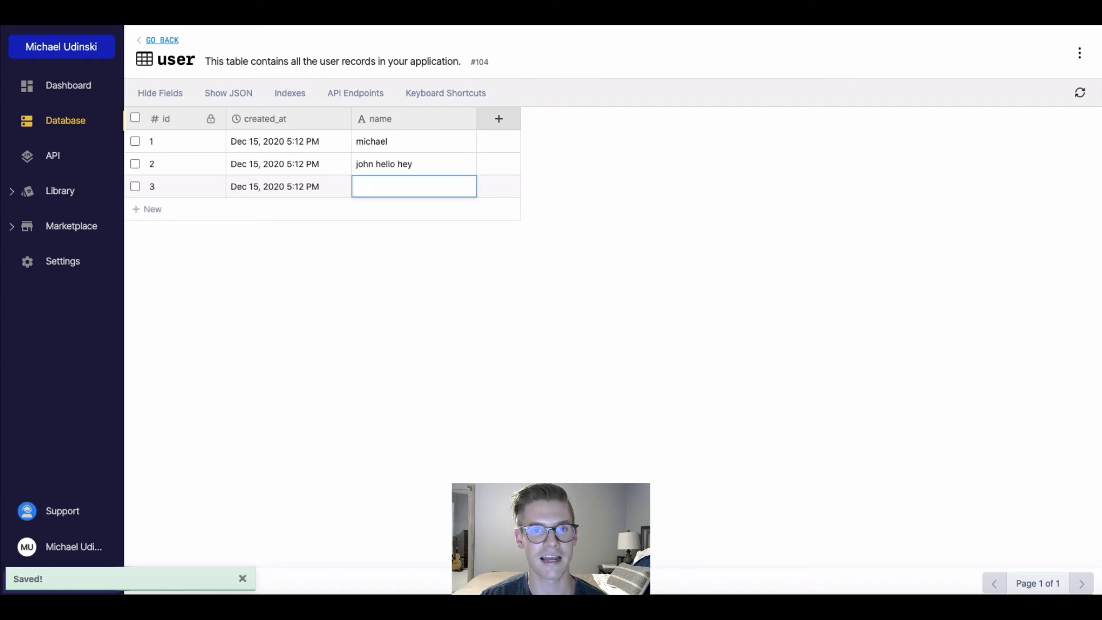
# Add a fourth record, then discard gibberish typed into record 2's name with Escape.
pyautogui.click(147, 209)
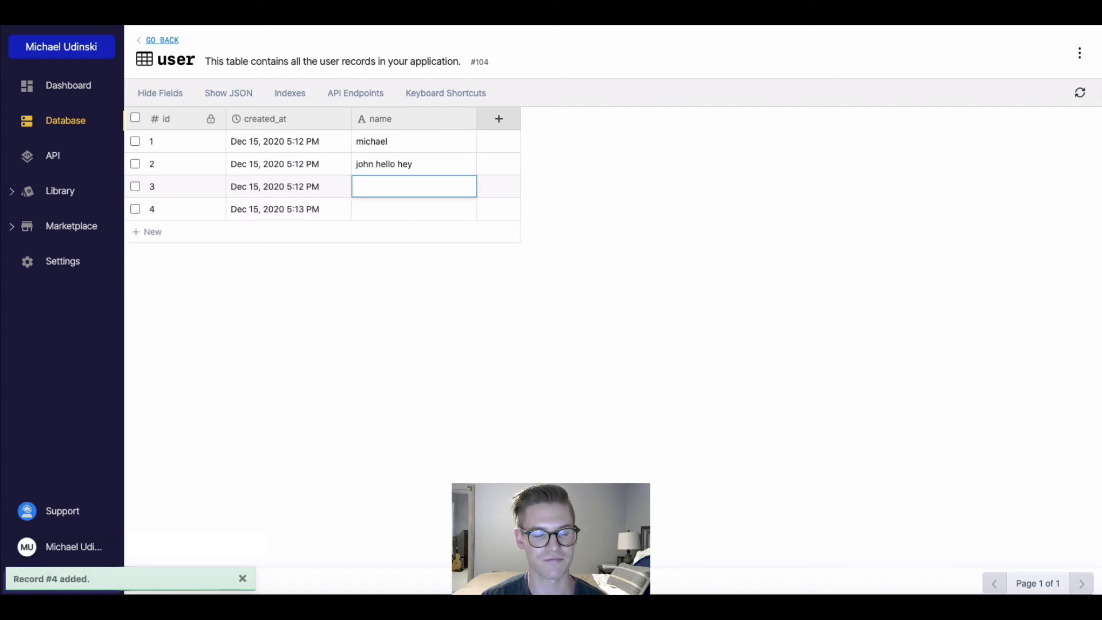
pyautogui.click(413, 164)
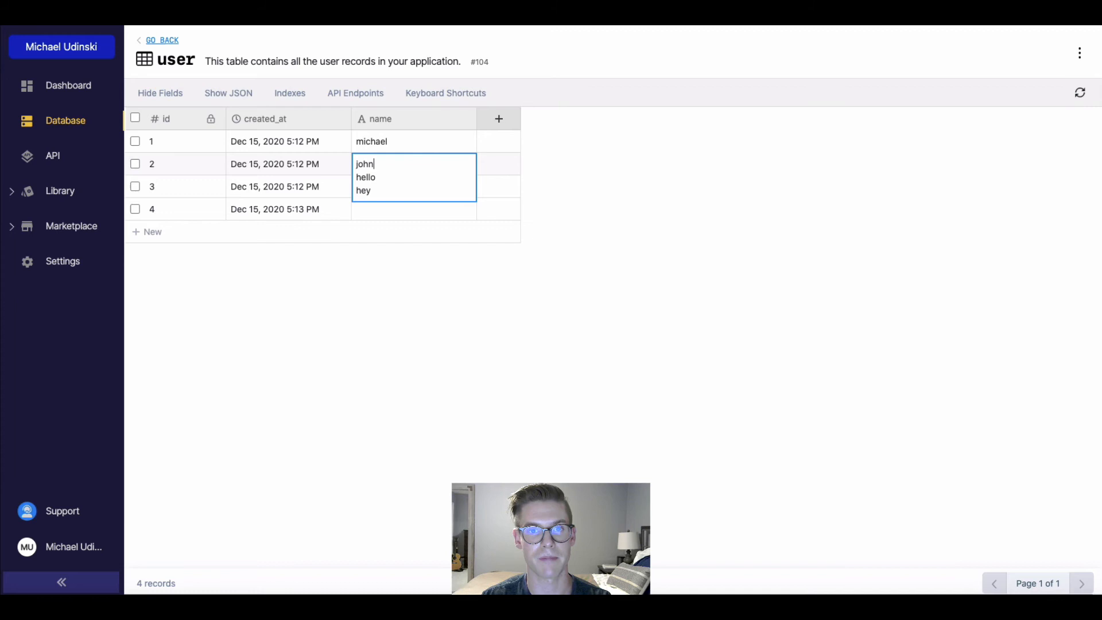
pyautogui.write('kjafdkljfdalskjfkaljdfkjla')
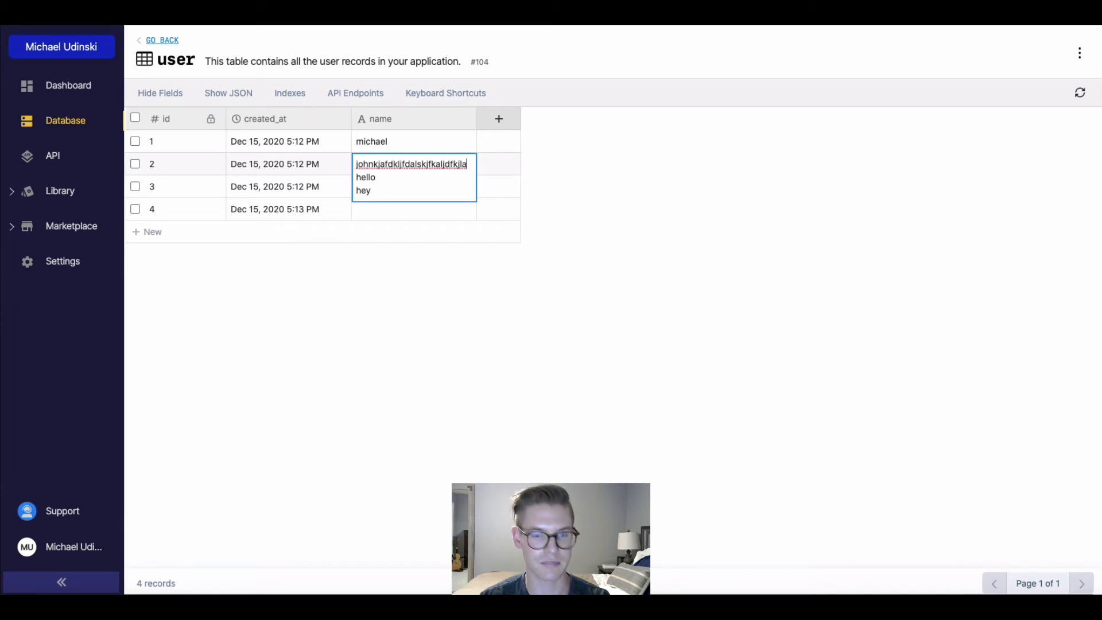
pyautogui.press('Escape')
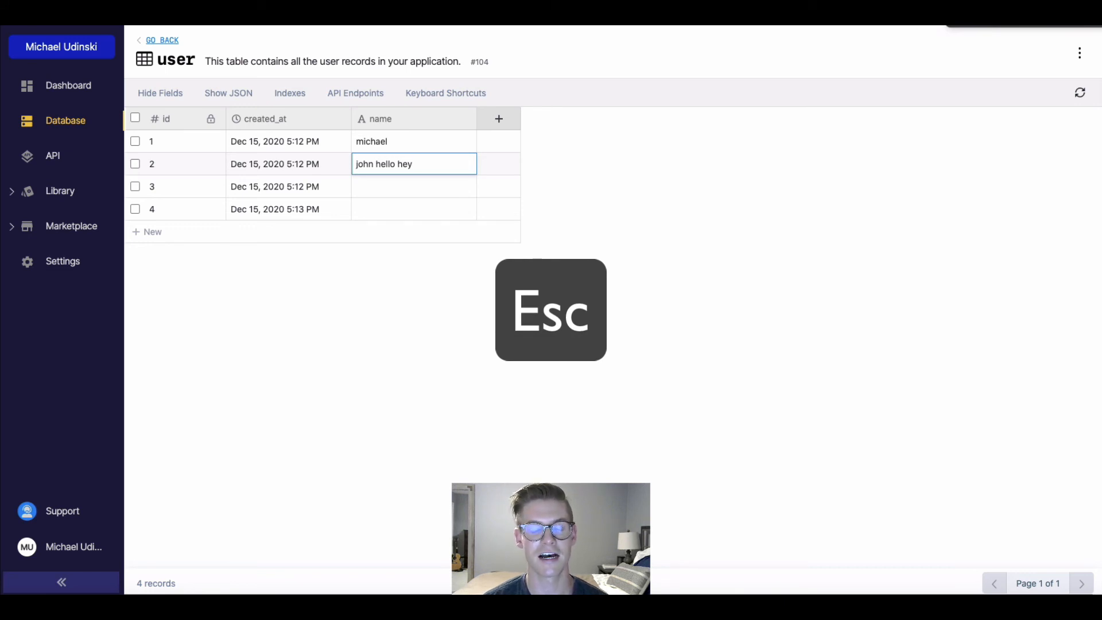
pyautogui.press('Escape')
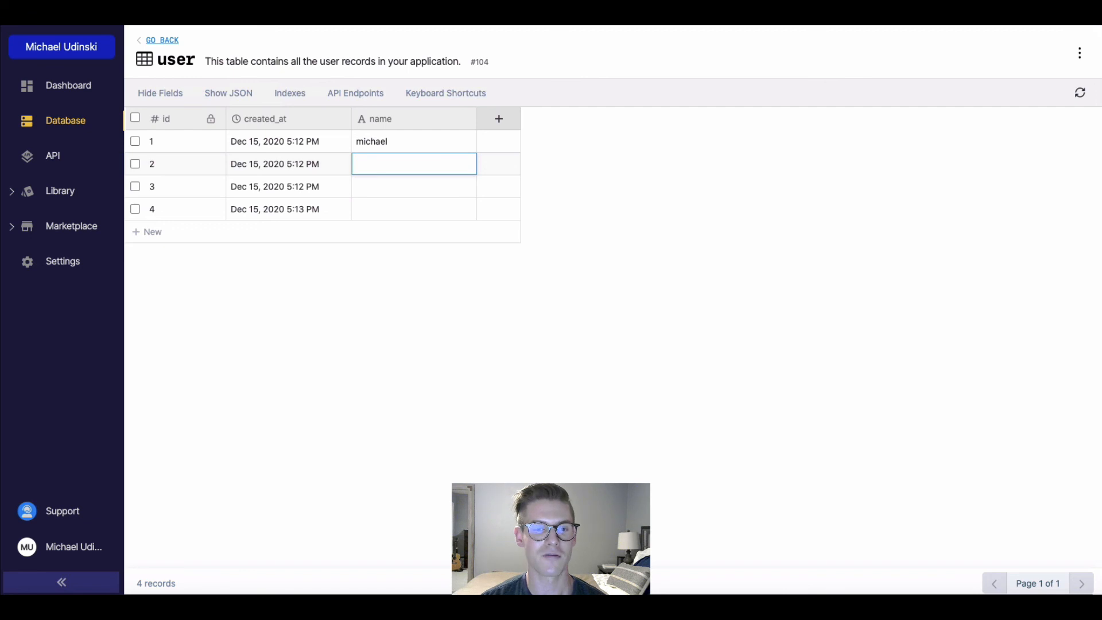
# Copy record 1's name value michael with Ctrl+C.
pyautogui.click(413, 141)
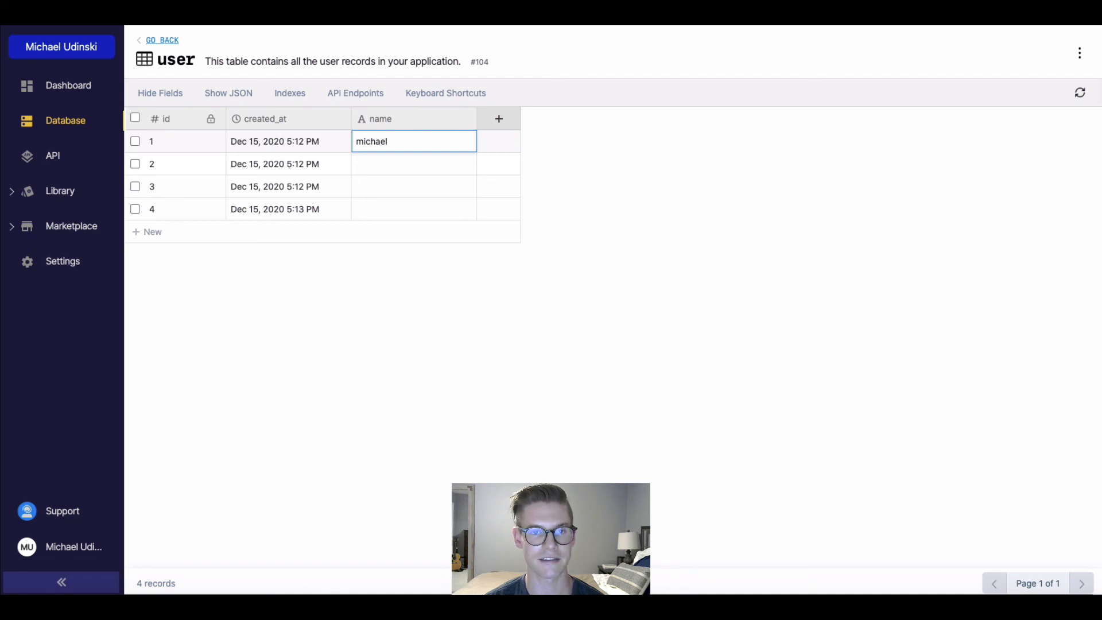
pyautogui.press('ctrl+c')
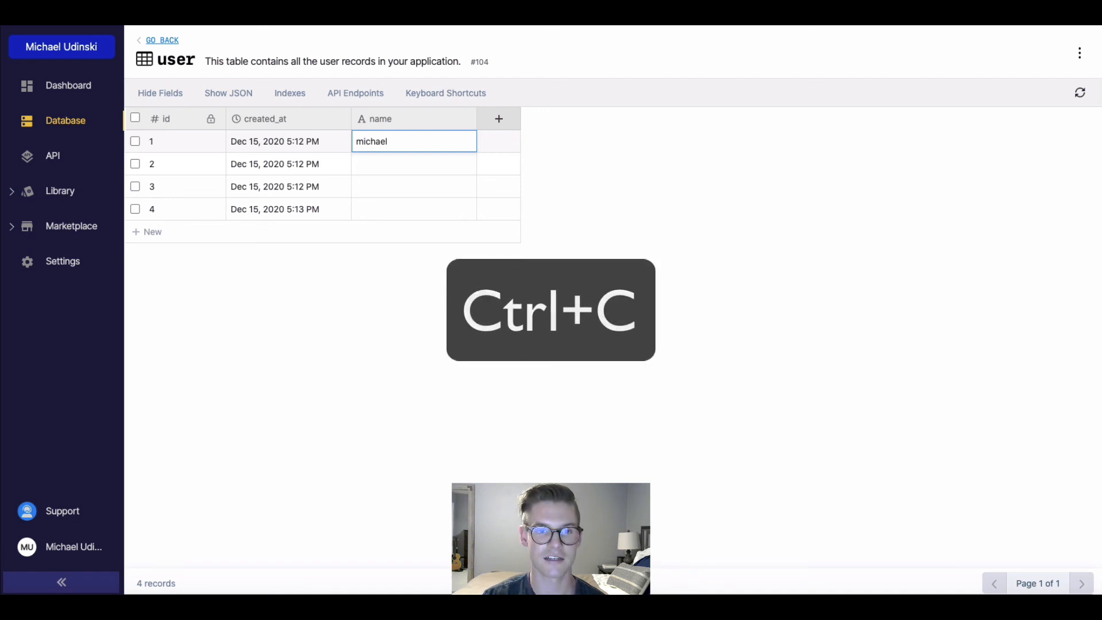
pyautogui.press('ctrl+c')
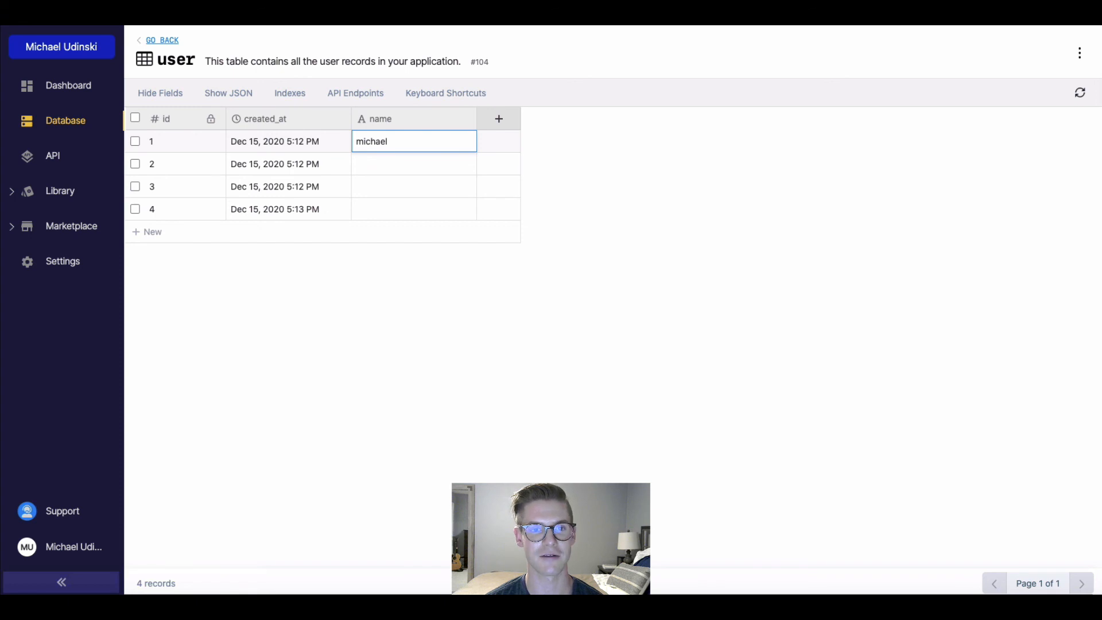
pyautogui.moveTo(575, 145)
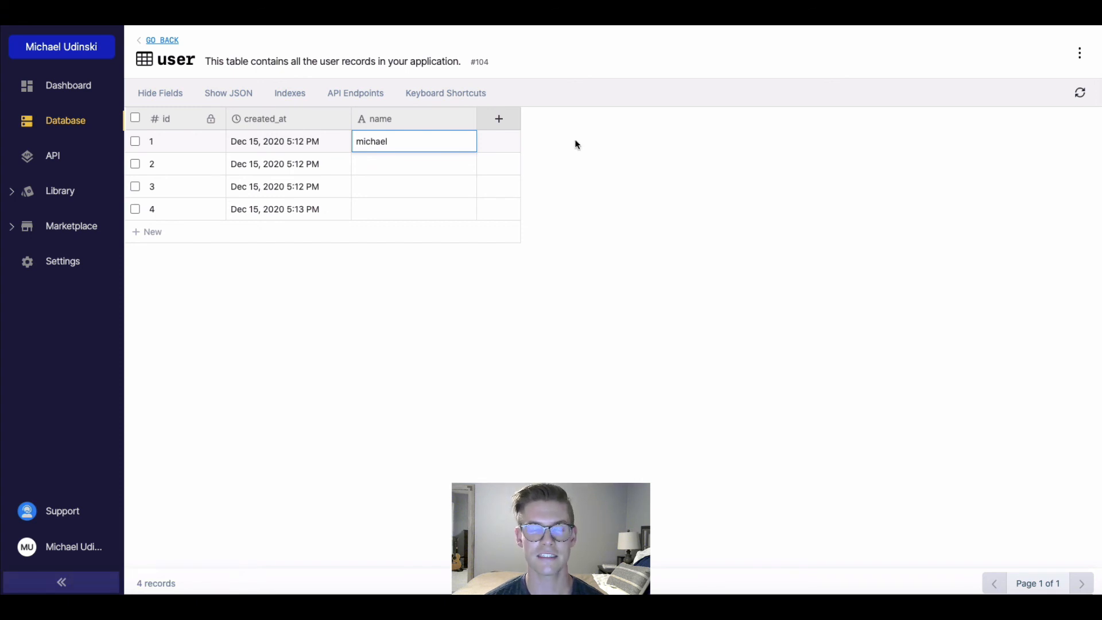